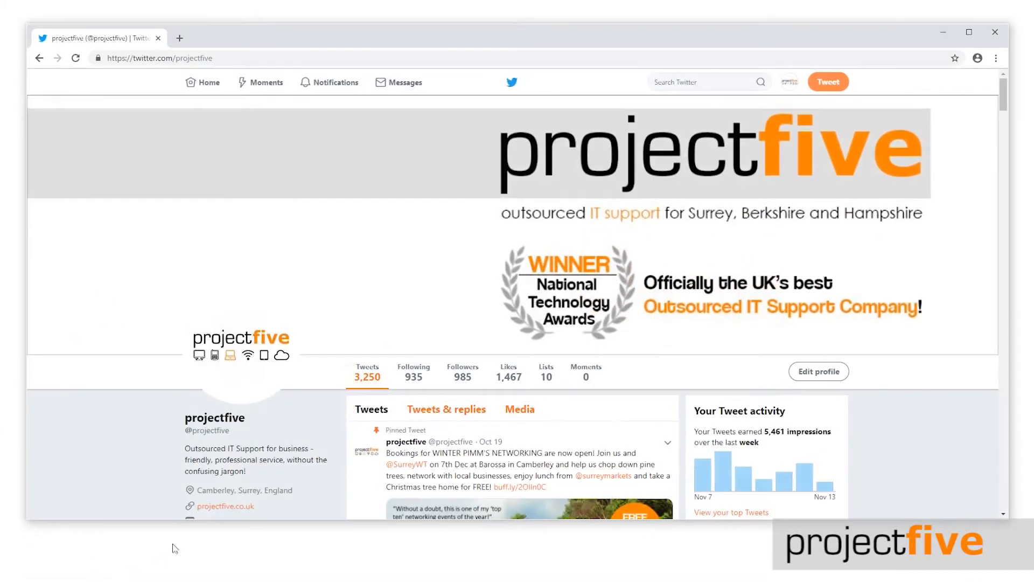
mouse_move(135, 498)
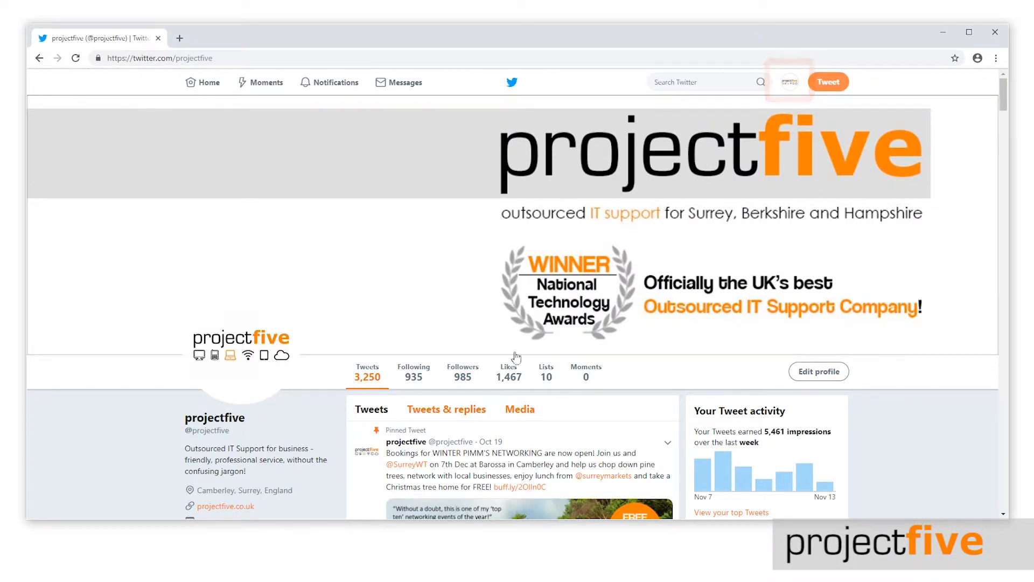
Open the account dropdown from the profile avatar on the projectfive profile page
left_click(789, 82)
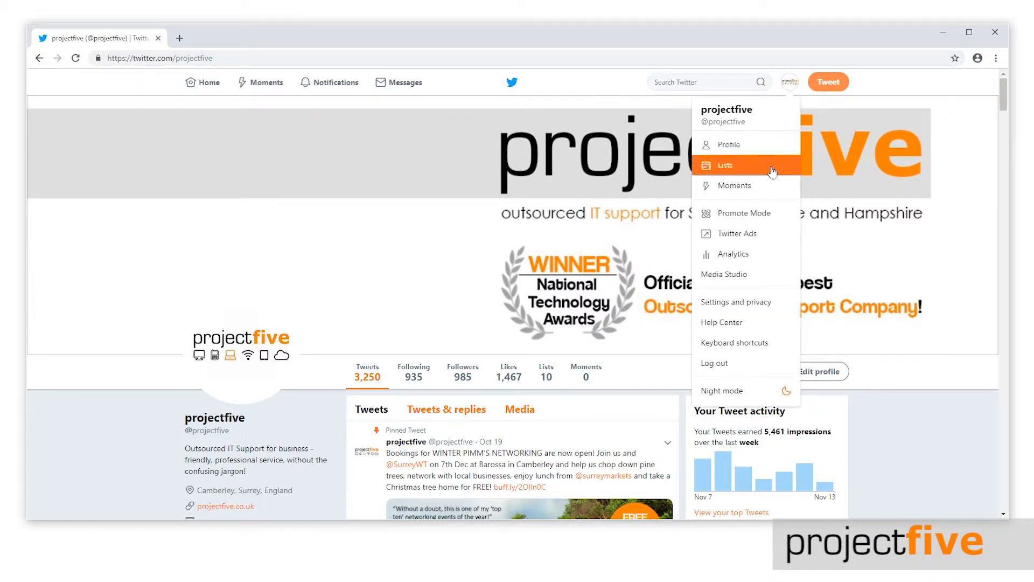
Go to Settings and privacy to reach the account settings page
left_click(736, 302)
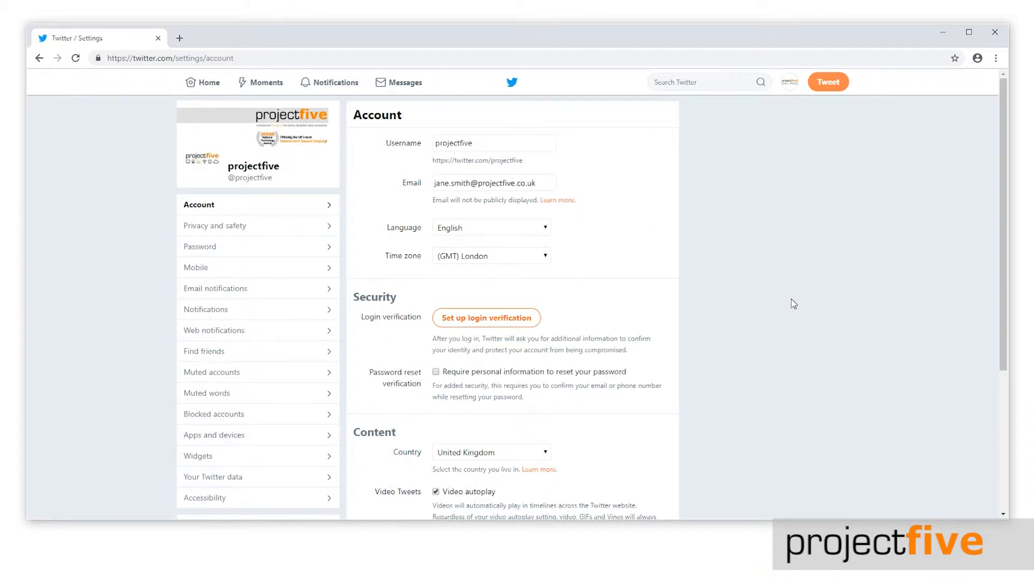
mouse_move(359, 378)
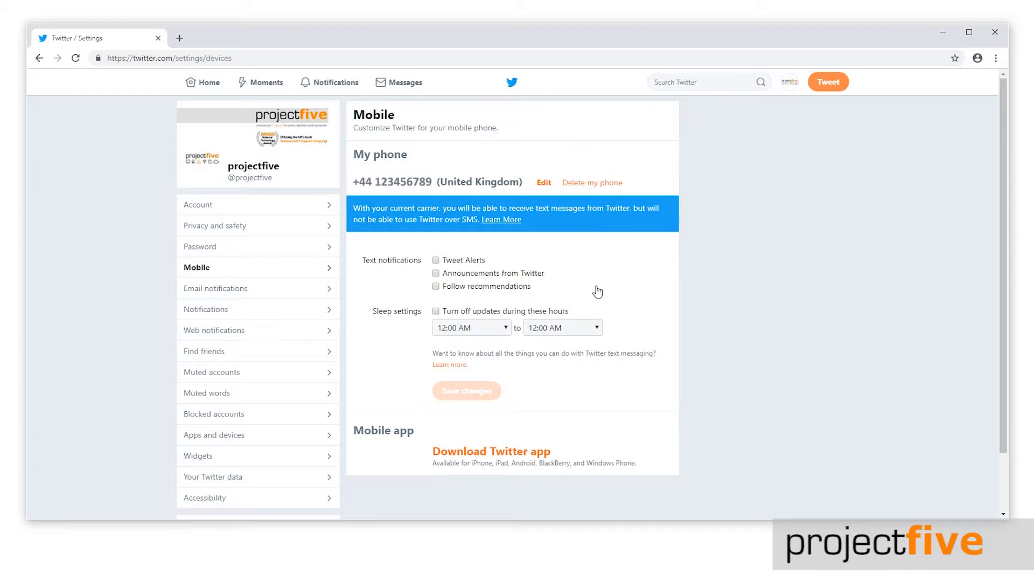
mouse_move(543, 182)
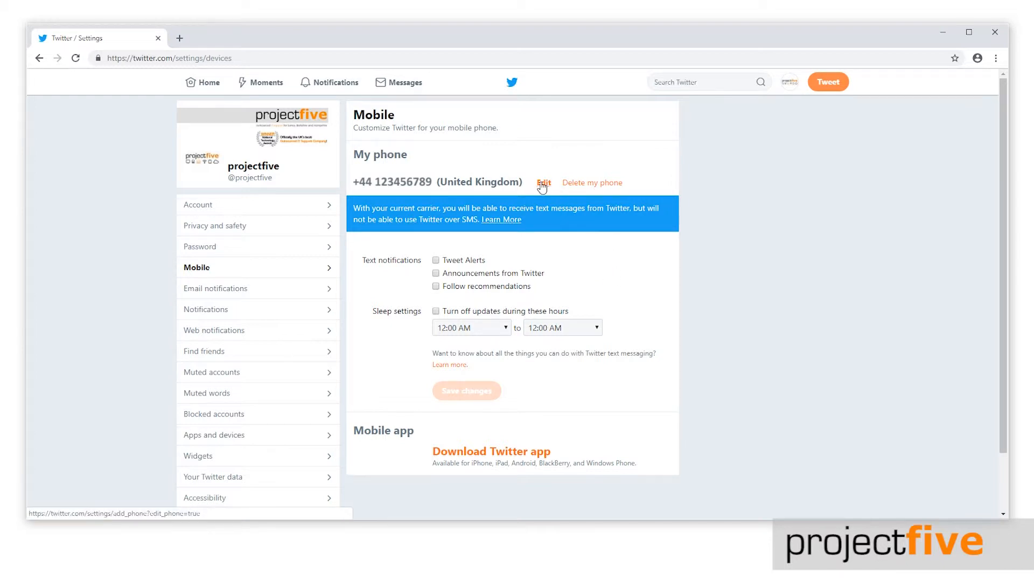
left_click(543, 182)
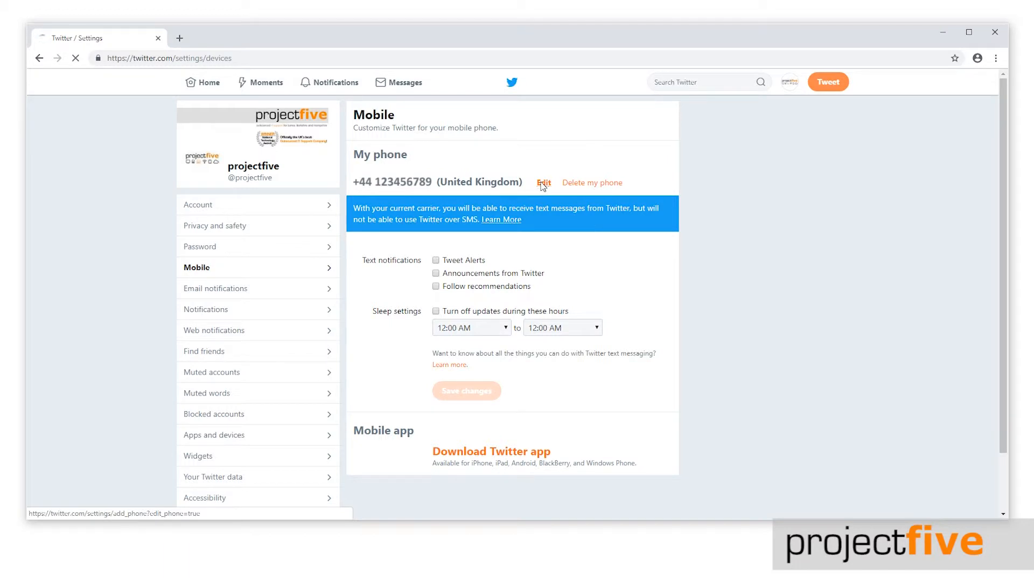
left_click(543, 183)
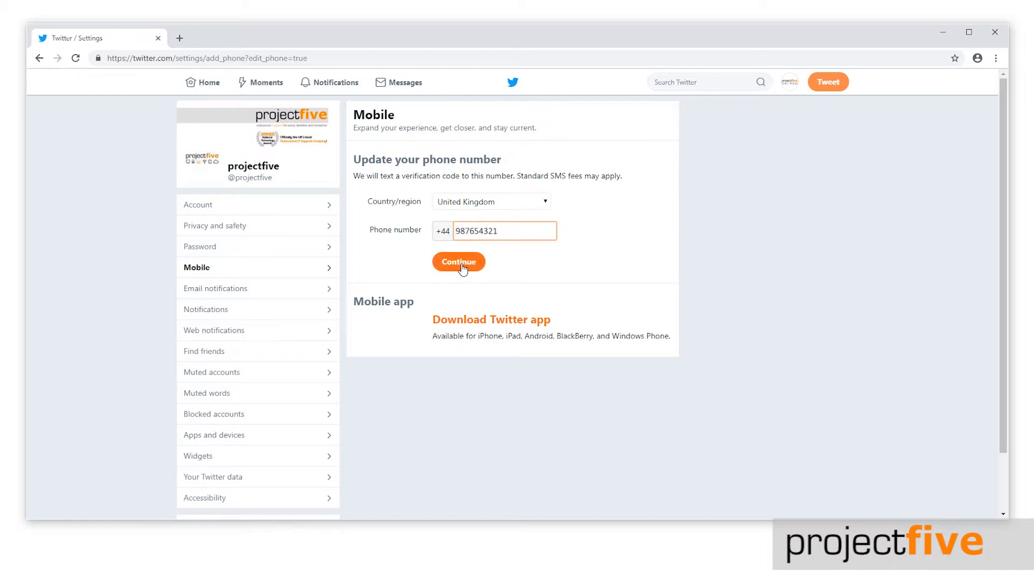
left_click(458, 261)
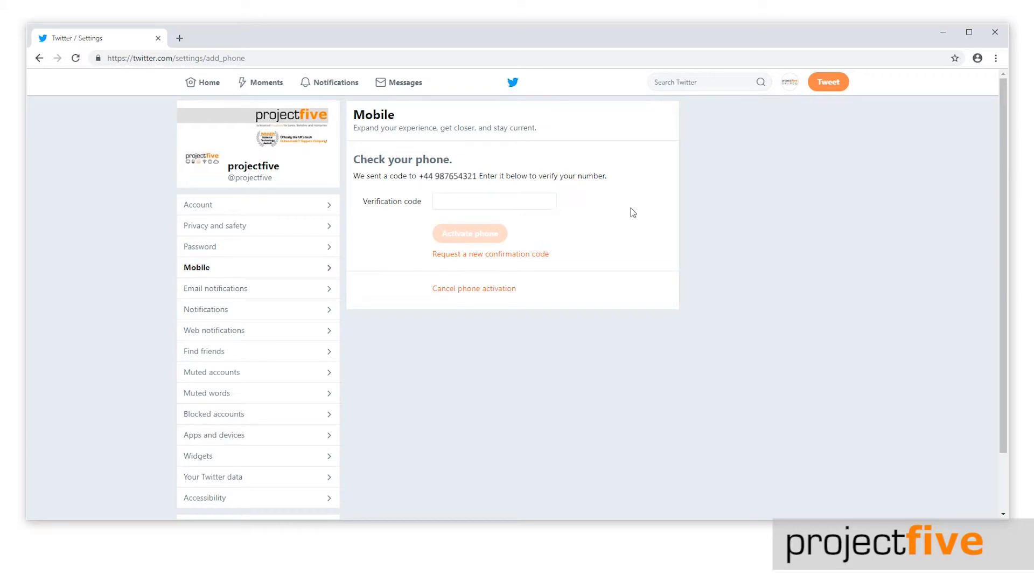
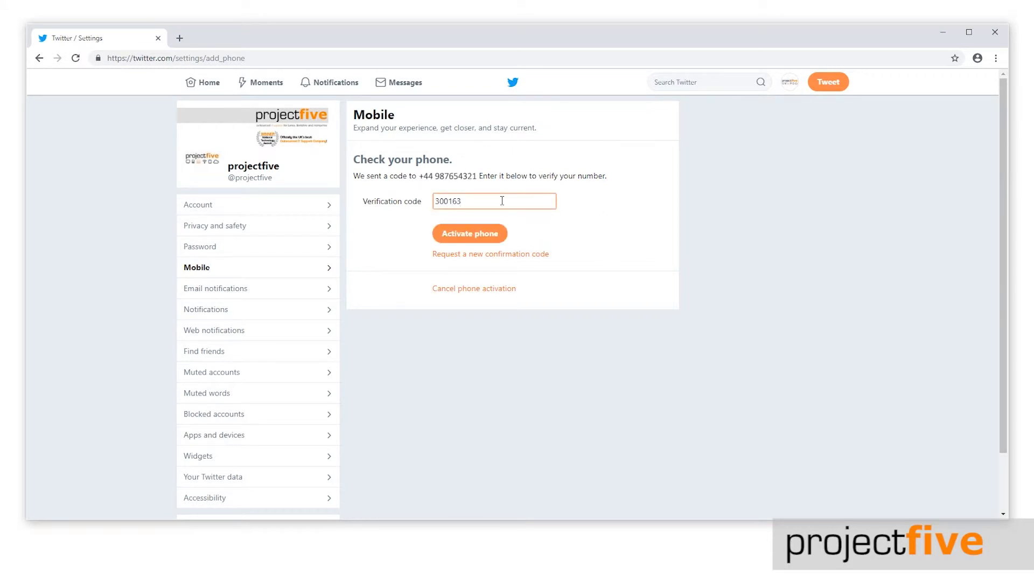
left_click(470, 233)
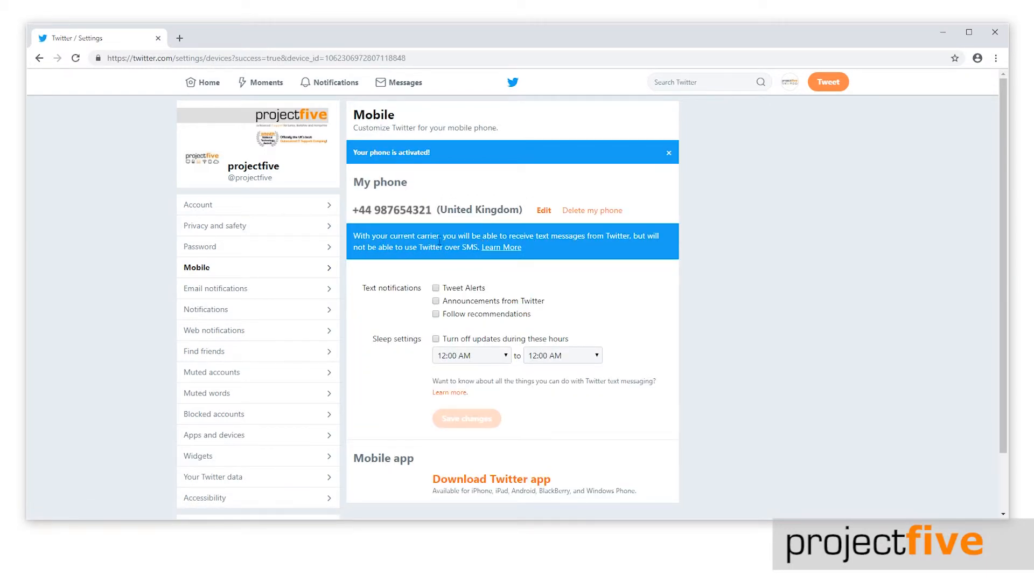
mouse_move(245, 247)
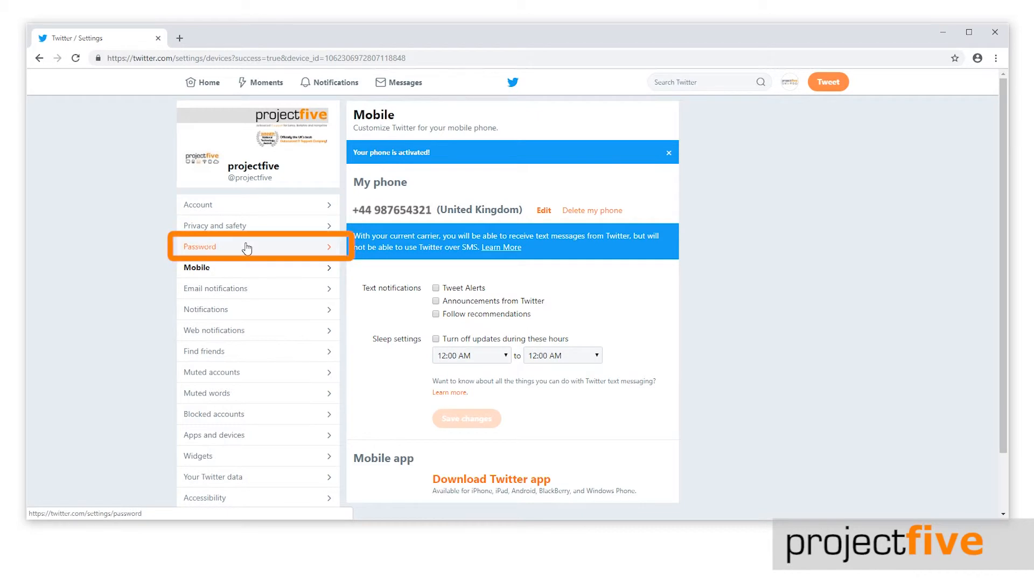
Update the password using the current and new passwords, then view Apps and devices
left_click(247, 246)
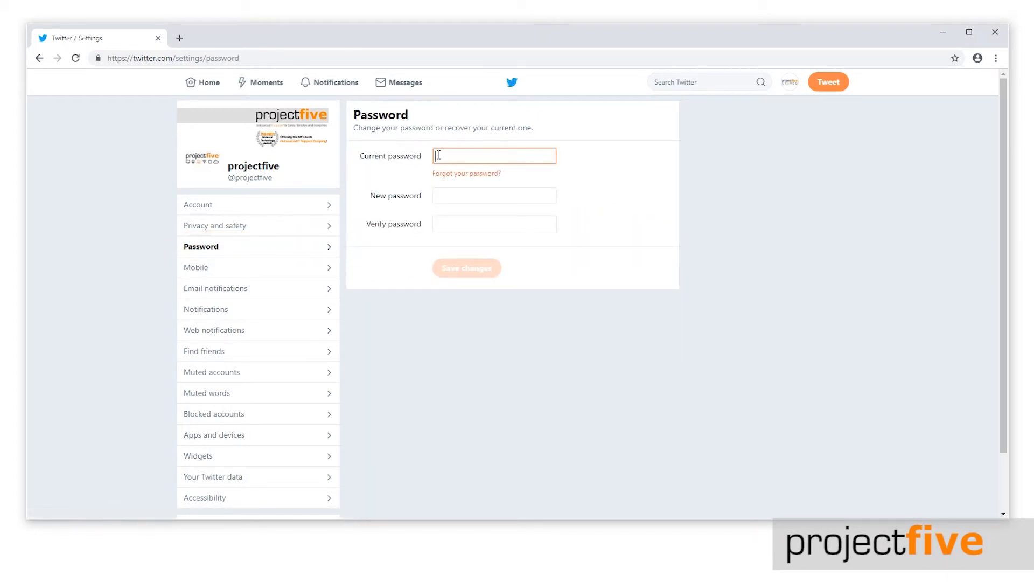
type("password")
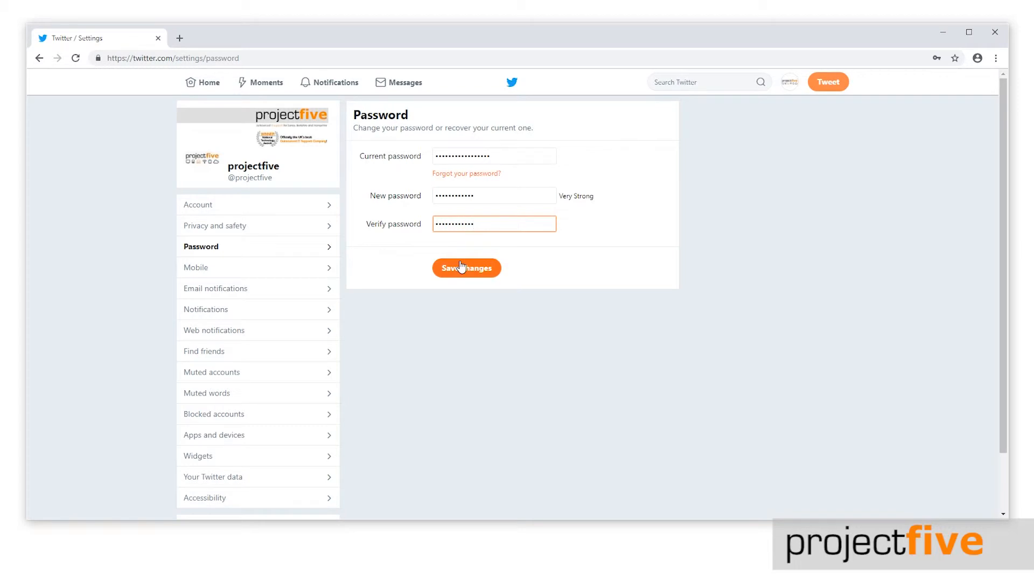
type("•")
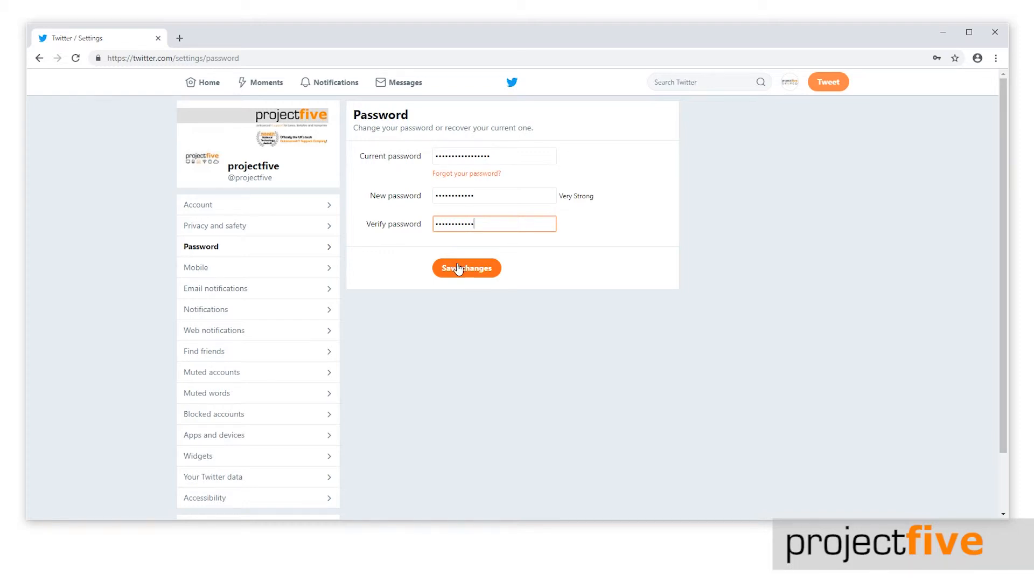
mouse_move(399, 325)
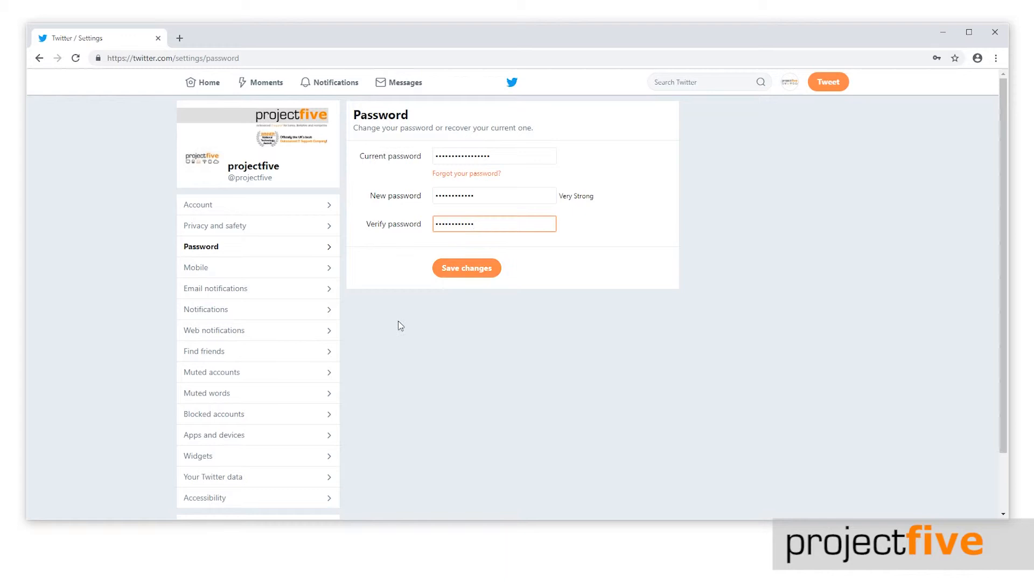
left_click(215, 435)
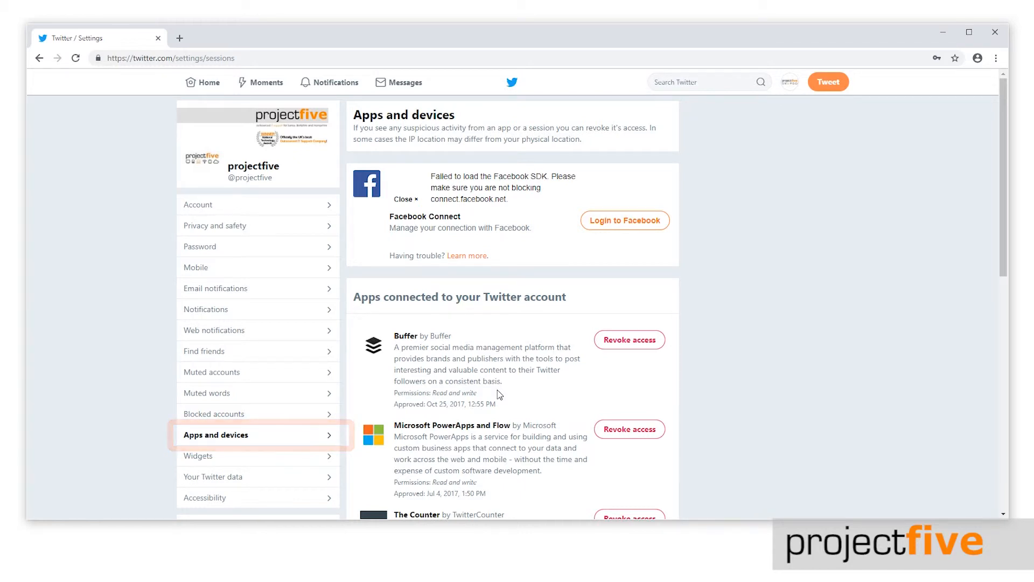
Find the iPhone under Recently used devices and choose Log out
scroll("down", 3)
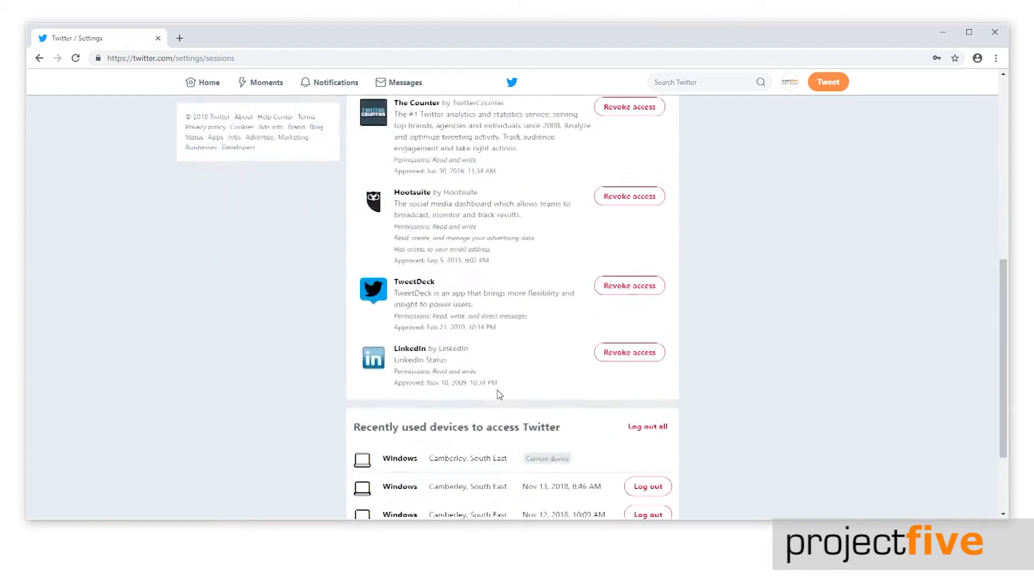
scroll("down", 3)
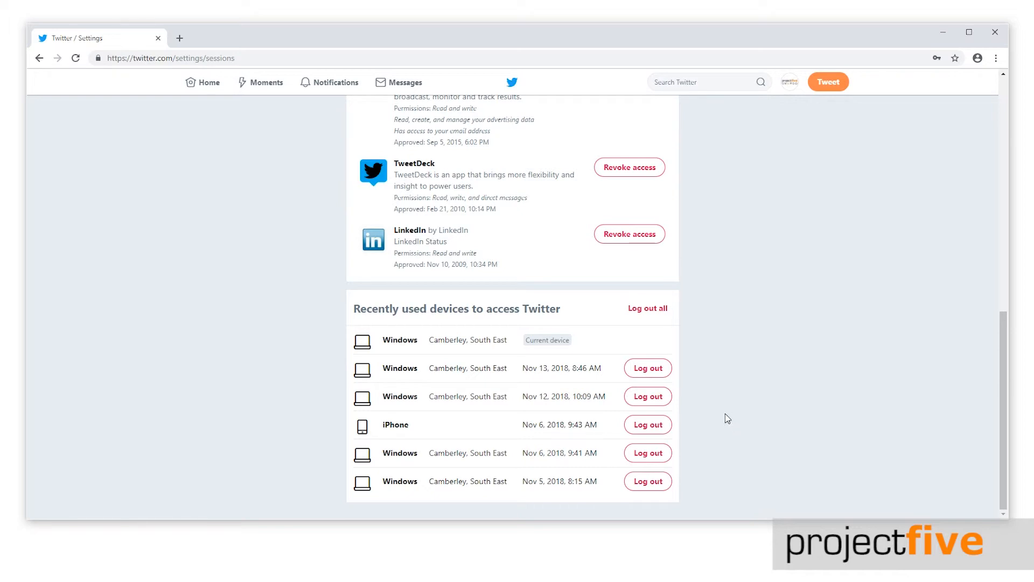
mouse_move(647, 309)
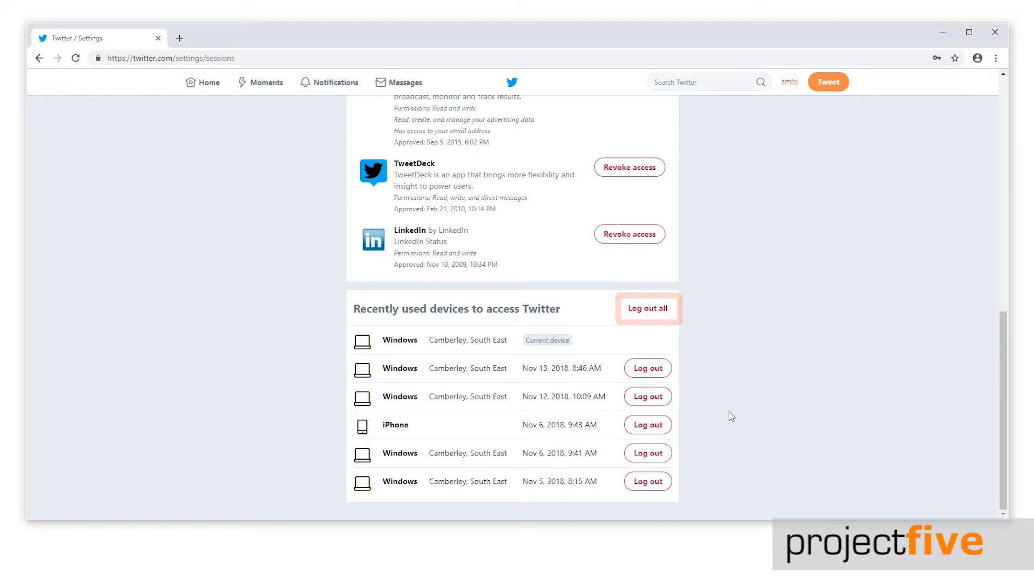
mouse_move(466, 433)
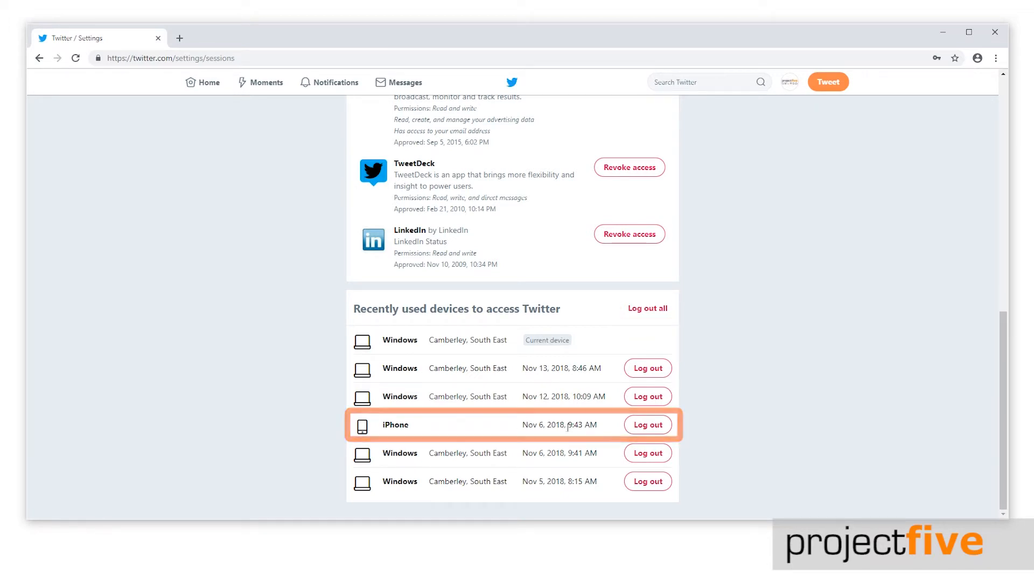
mouse_move(647, 424)
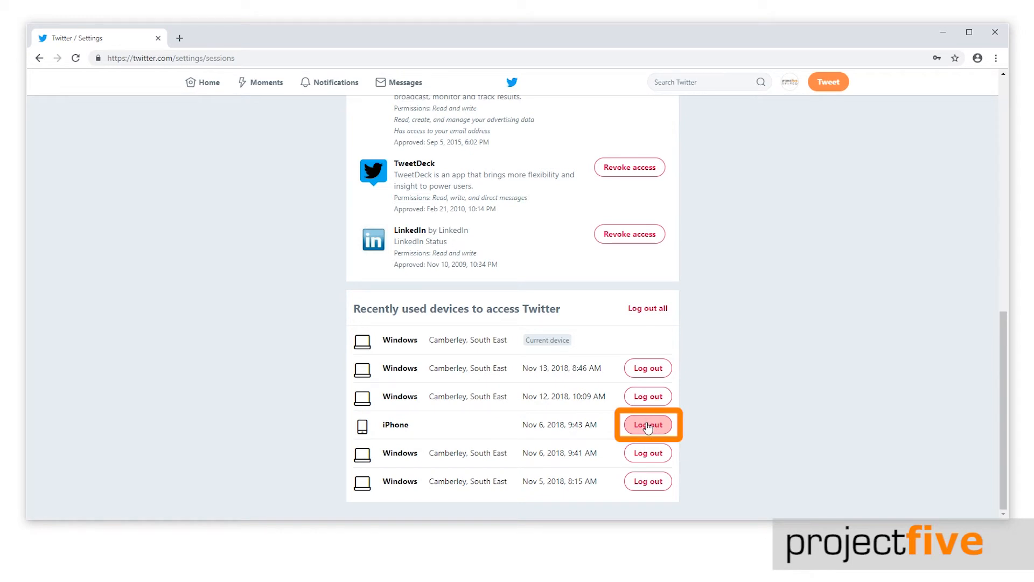
left_click(647, 424)
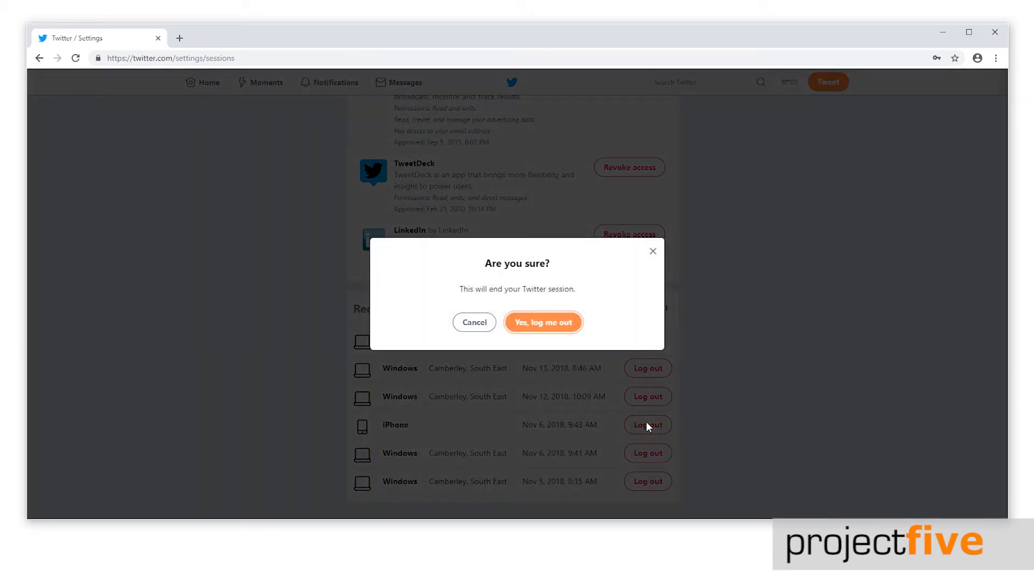
mouse_move(542, 323)
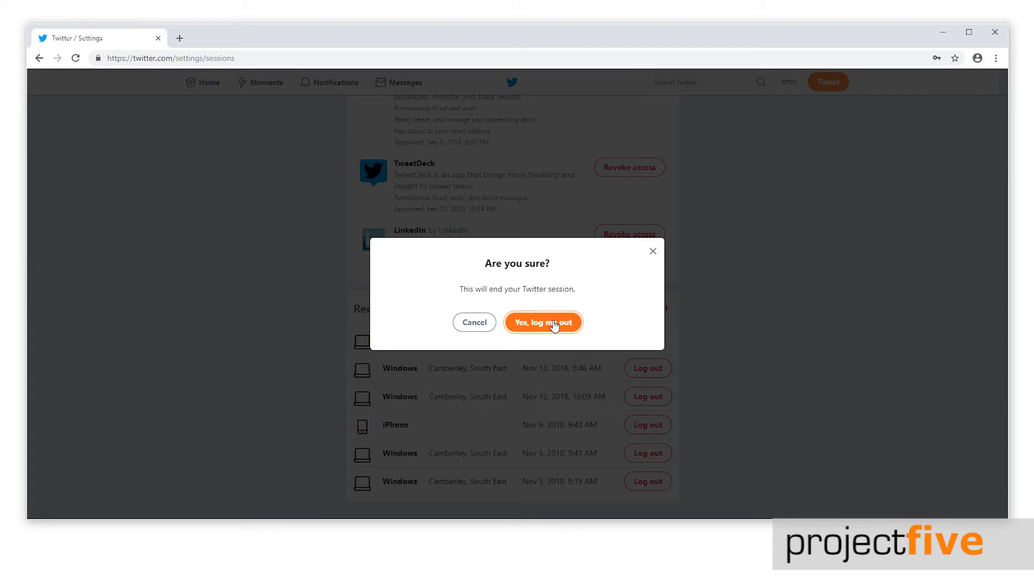
Confirm 'Yes, log me out' so only Windows devices remain listed
left_click(542, 322)
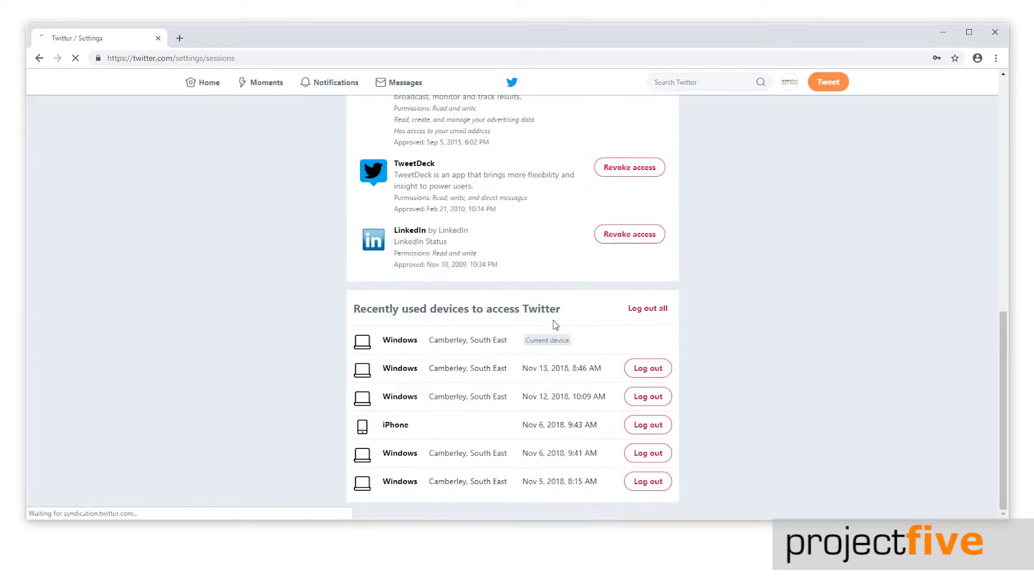
scroll("up", 3)
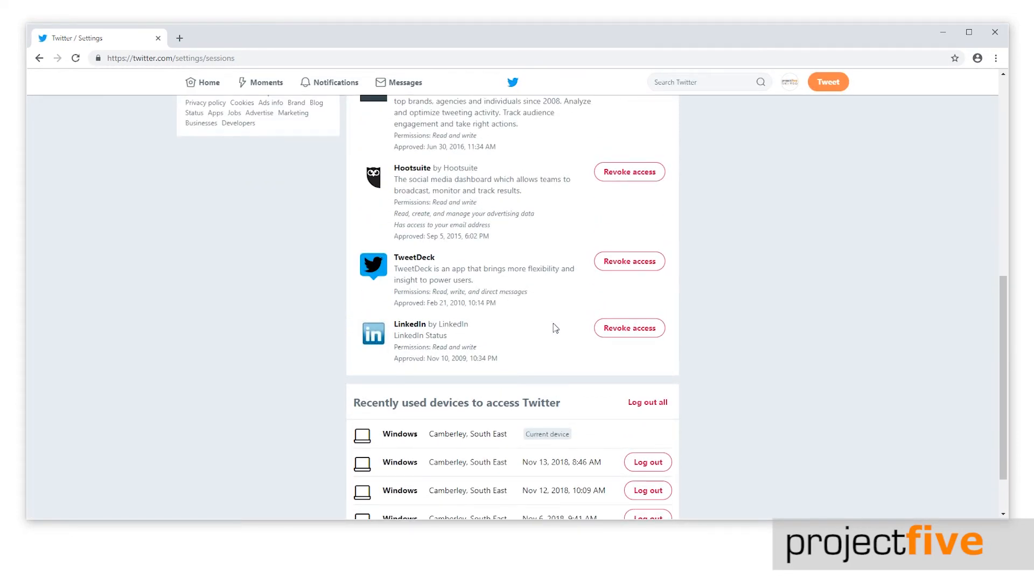
scroll("down", 3)
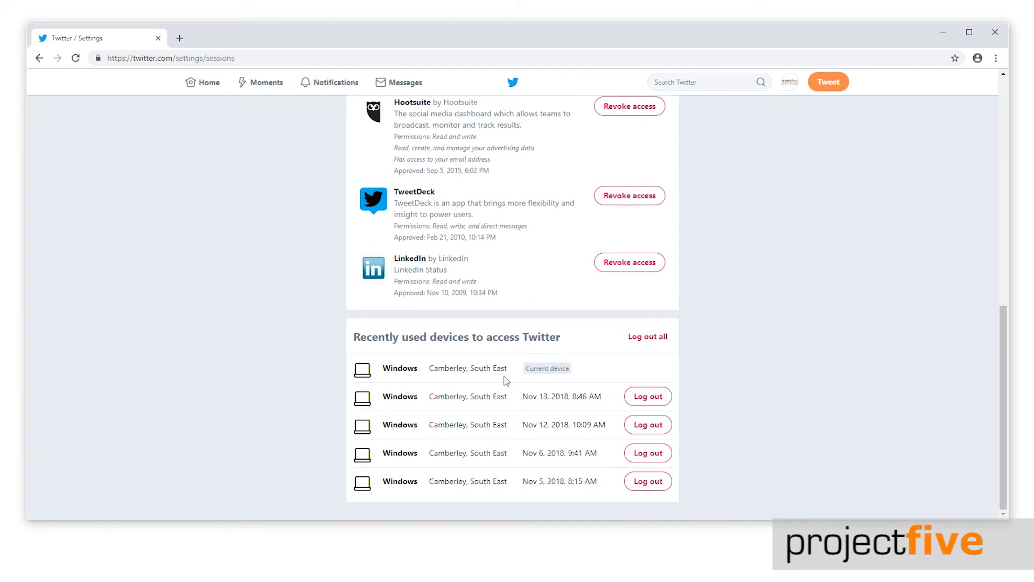
Revoke TweetDeck's access under Apps connected to your Twitter account
scroll("up", 3)
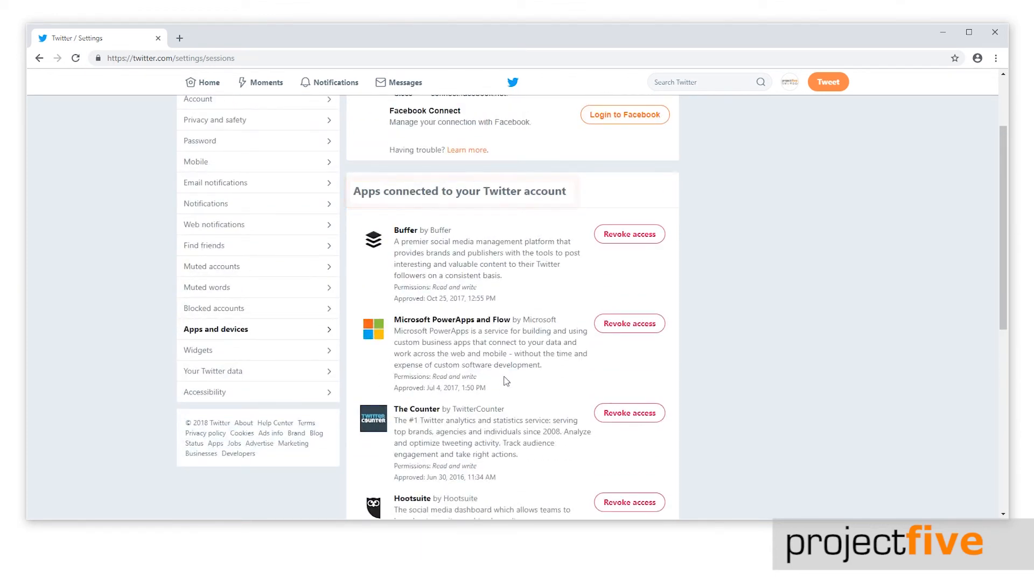
scroll("down", 3)
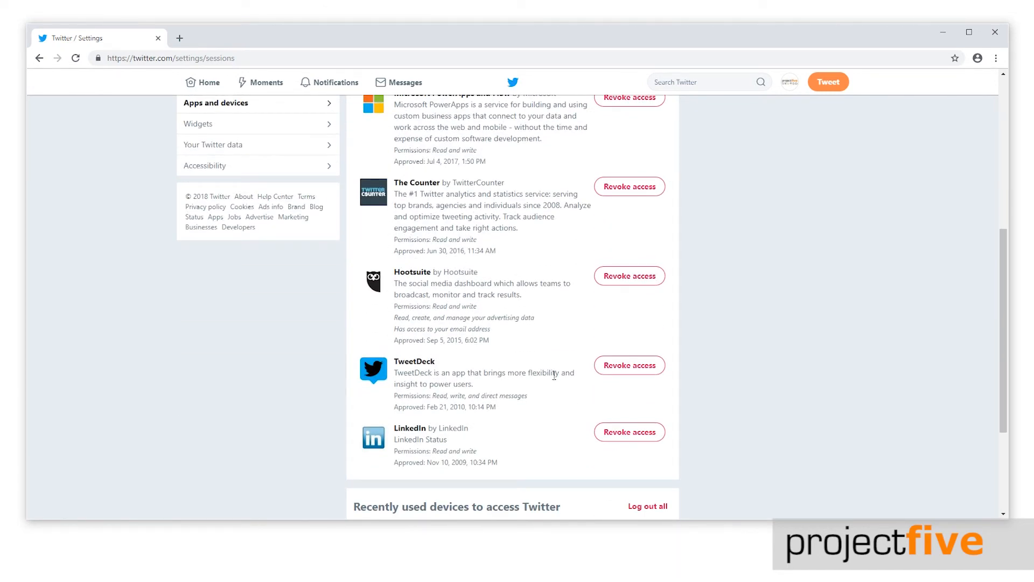
left_click(628, 365)
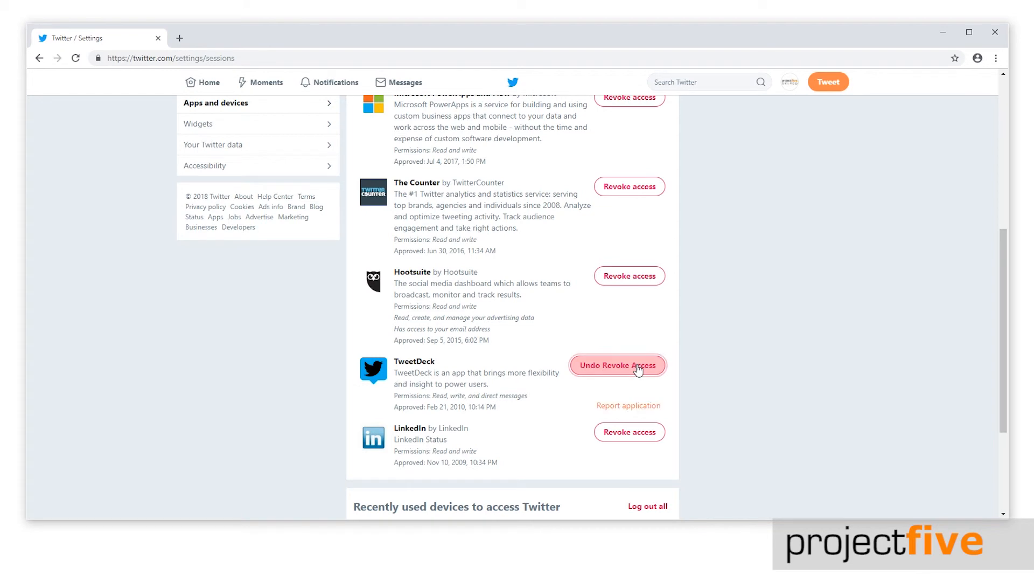